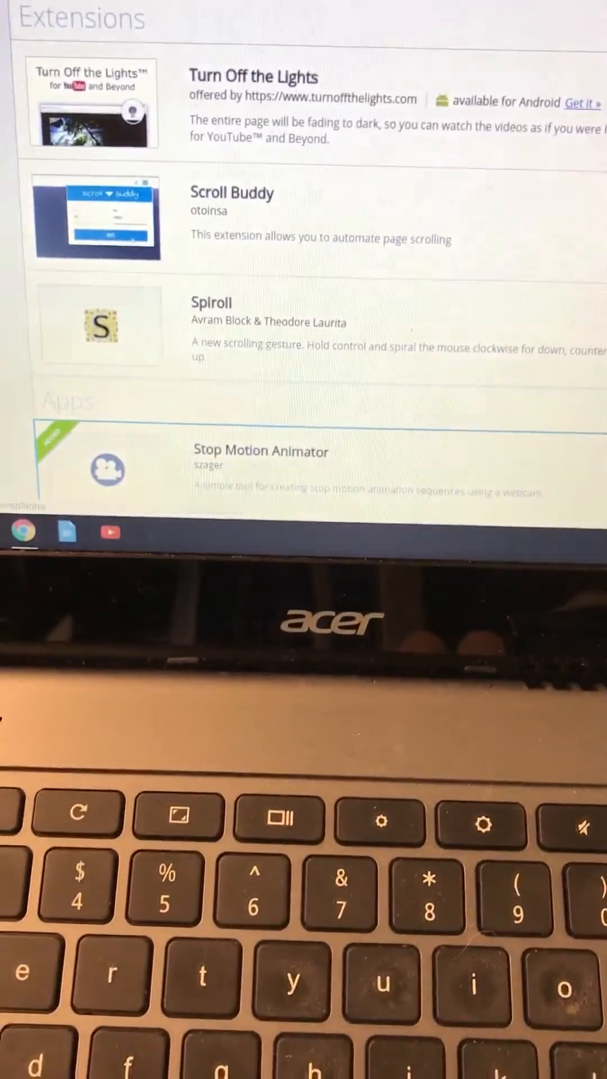
Step: Reach Chrome's Settings page from the three-dot menu and scroll to the Privacy section
scroll("down", 3)
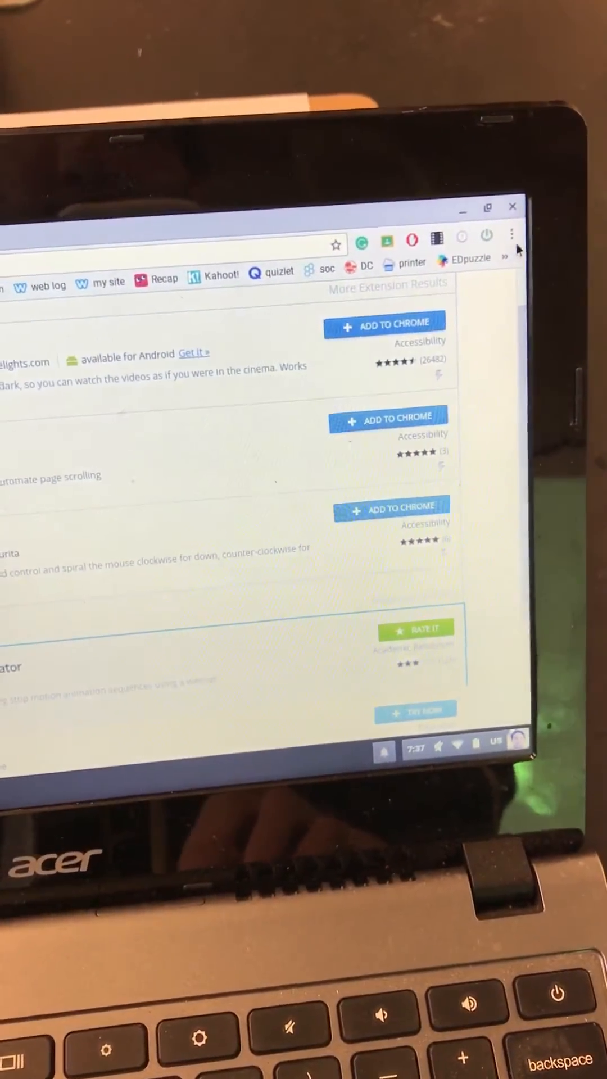
left_click(512, 237)
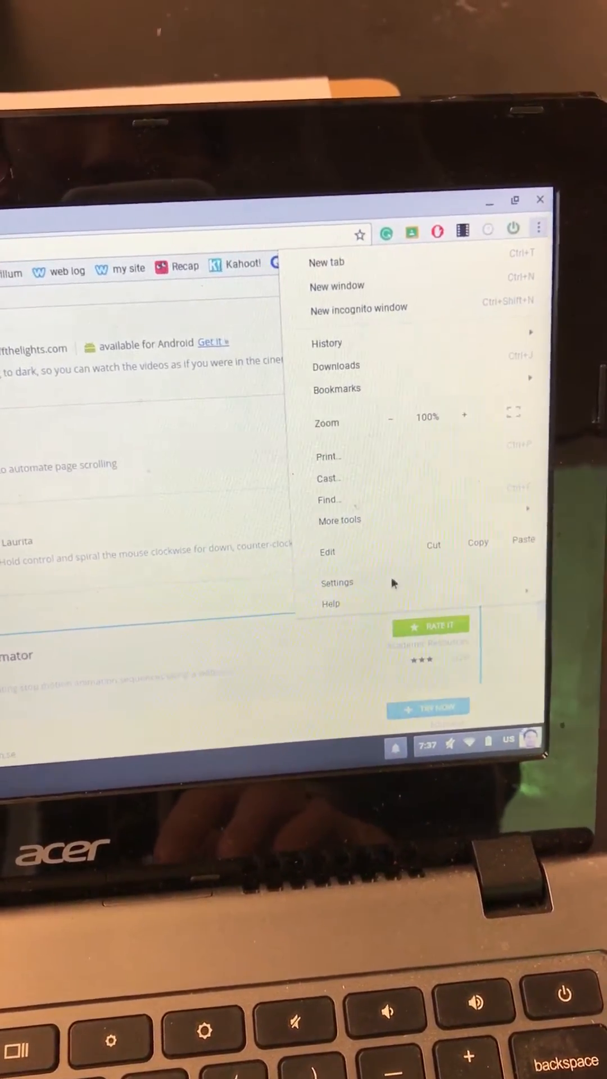
left_click(337, 582)
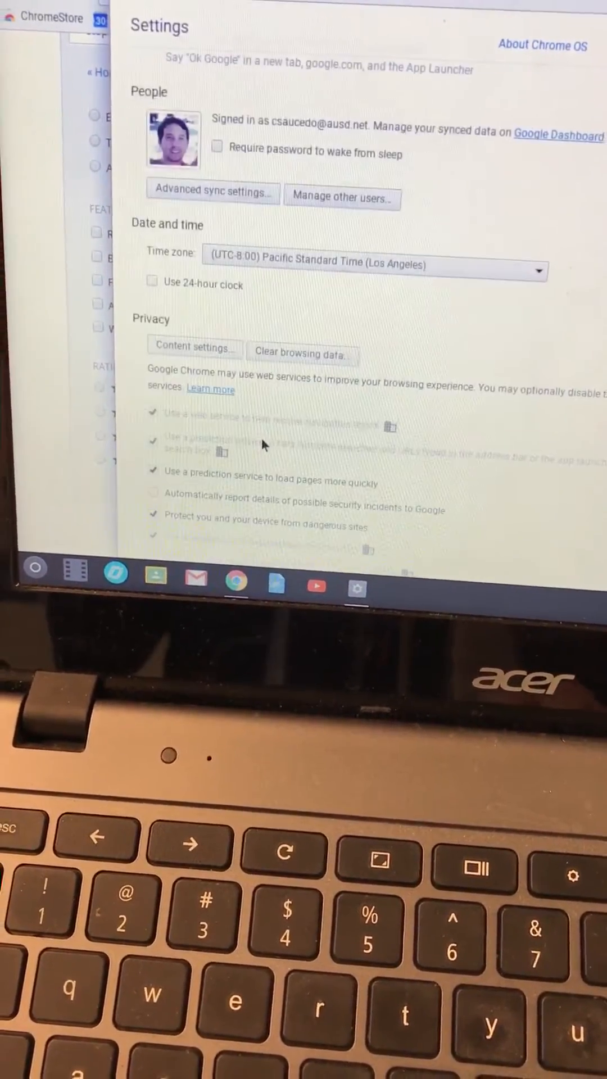
scroll("down", 3)
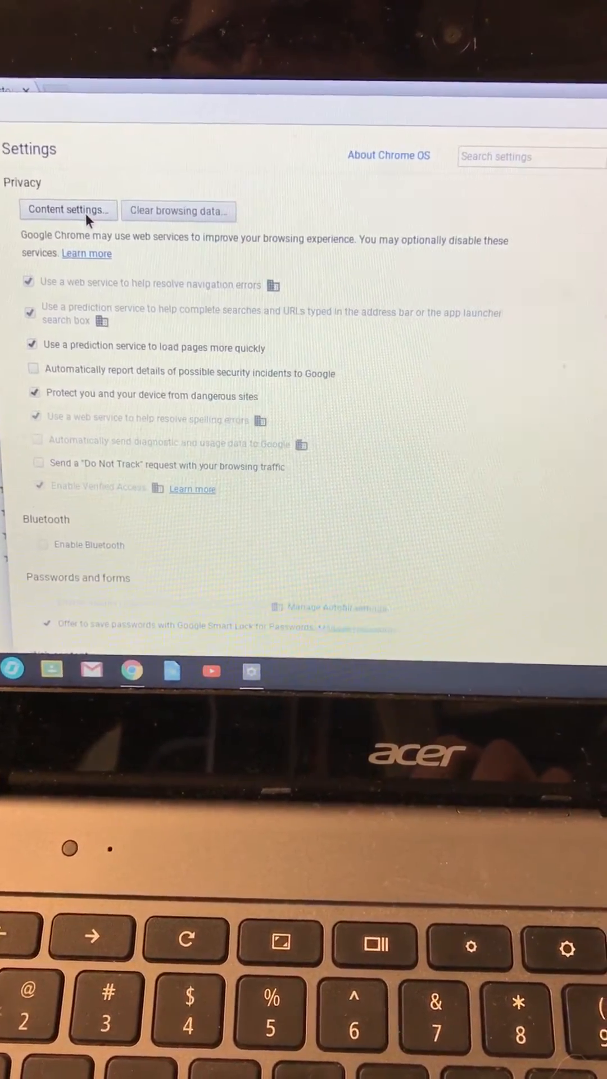
Step: In Content settings, scroll to Camera and list the choices UVC Camera and HD WebCam
left_click(67, 211)
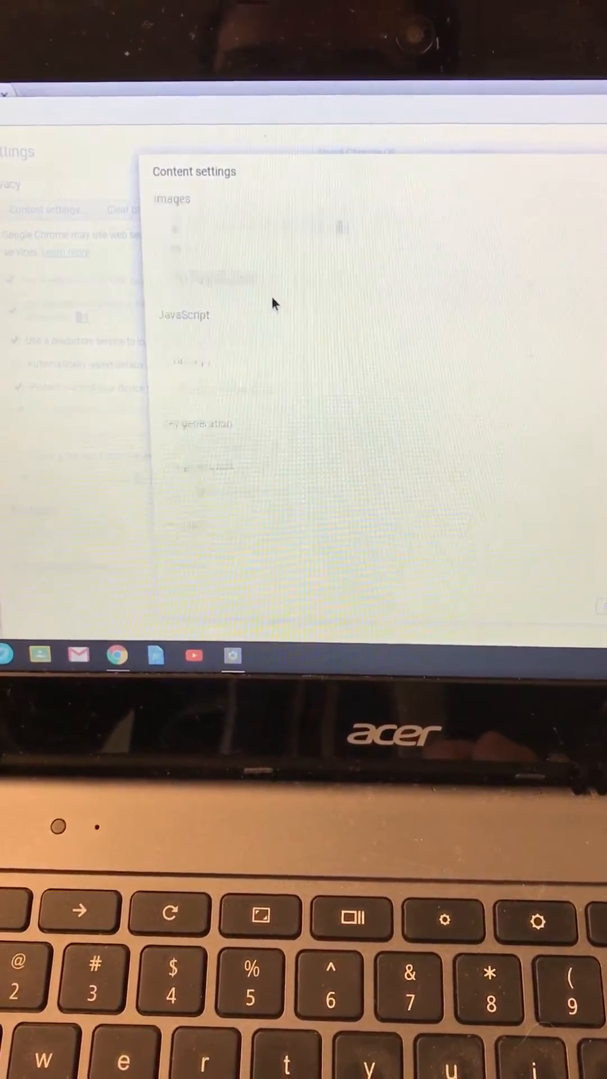
scroll("down", 3)
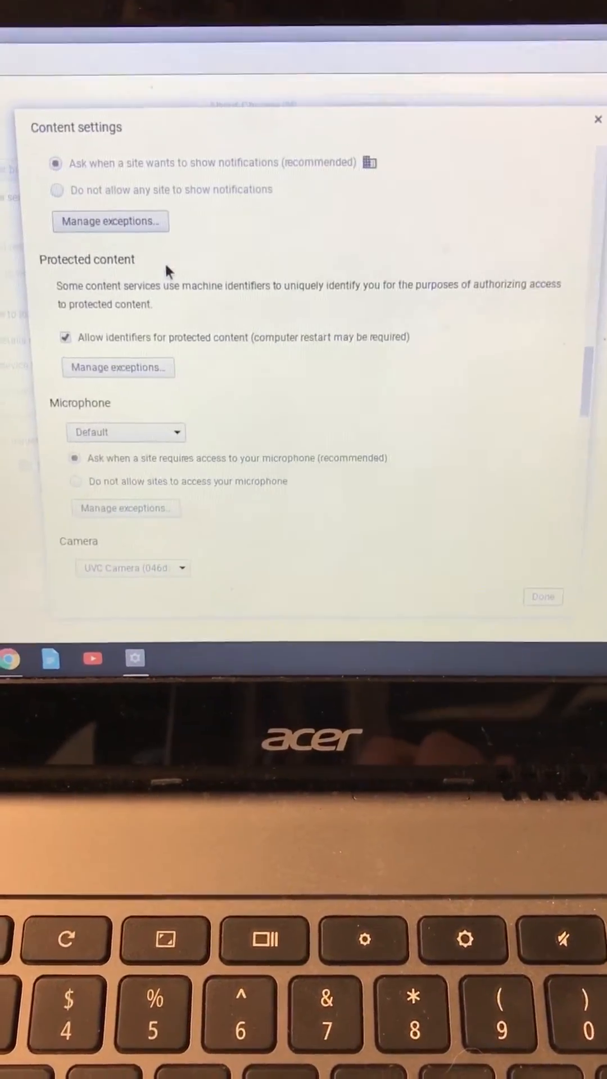
scroll("down", 3)
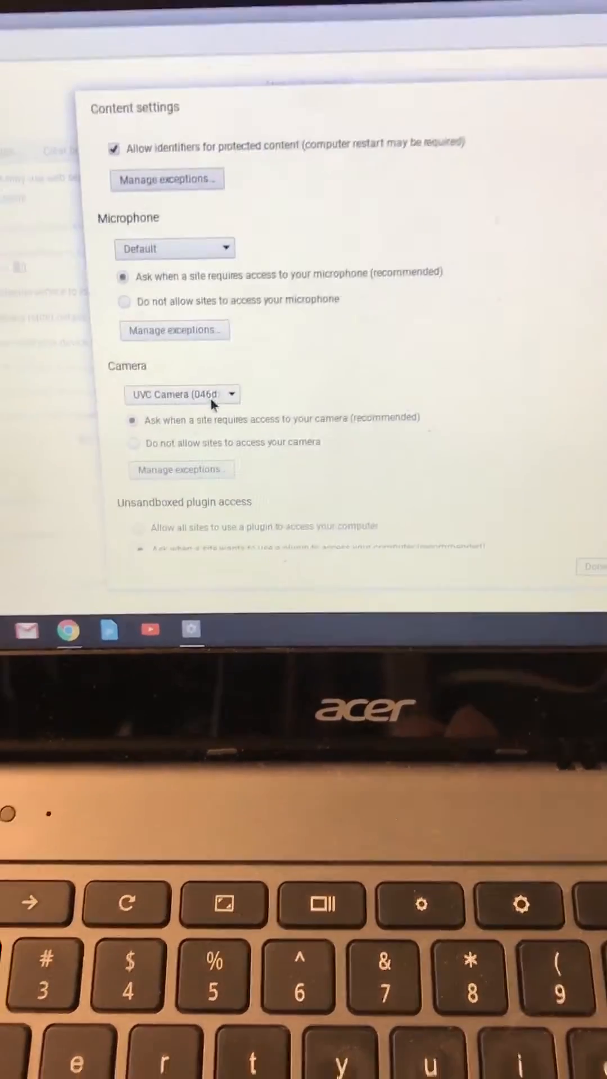
left_click(181, 394)
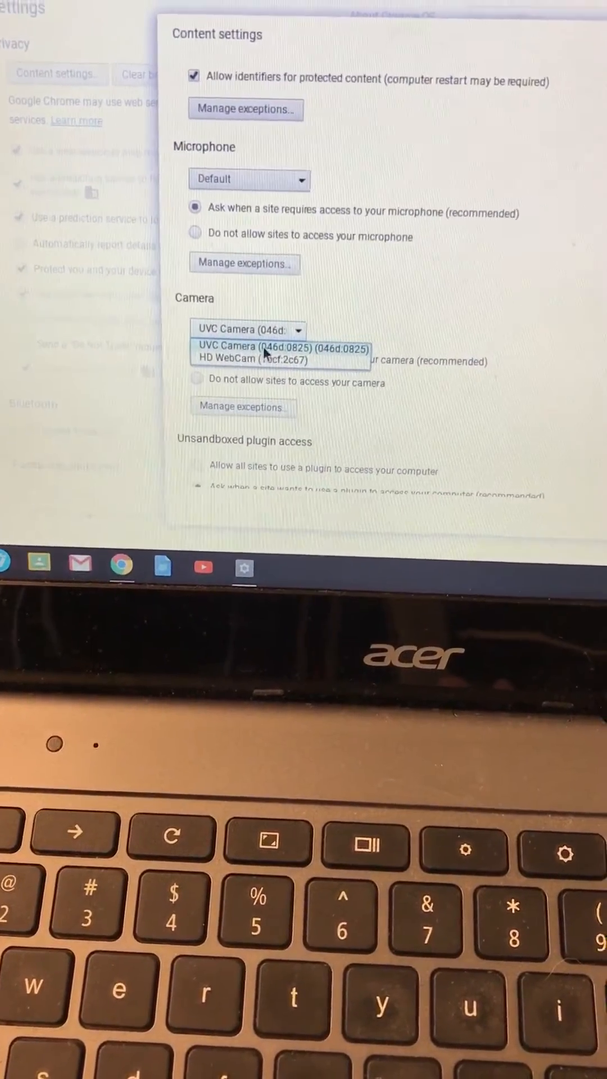
Step: Choose UVC Camera for sites, then launch Stop Motion Animator showing the live feed
left_click(281, 349)
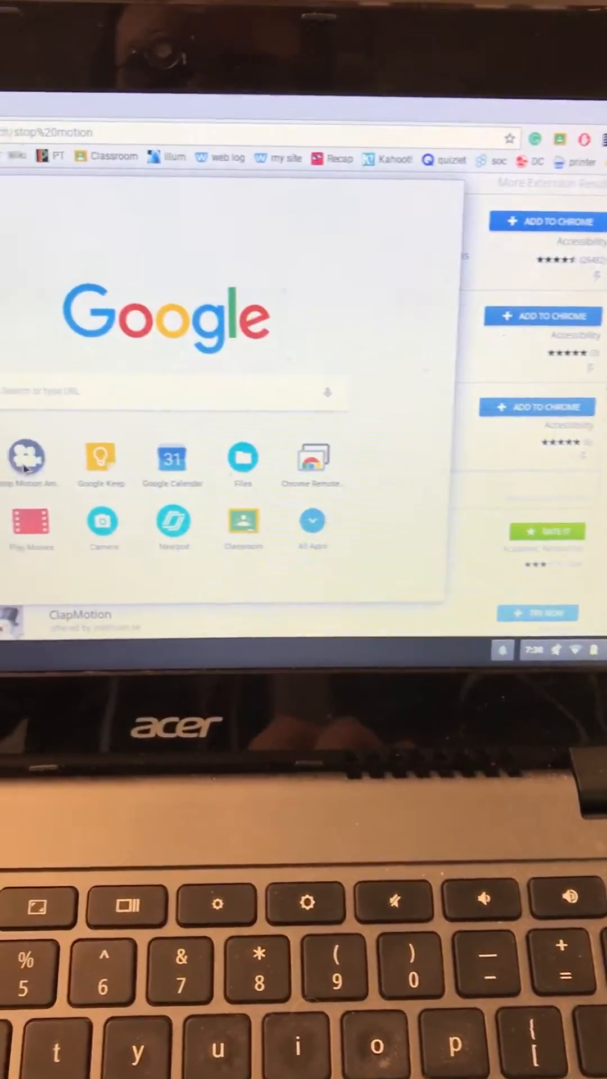
left_click(27, 458)
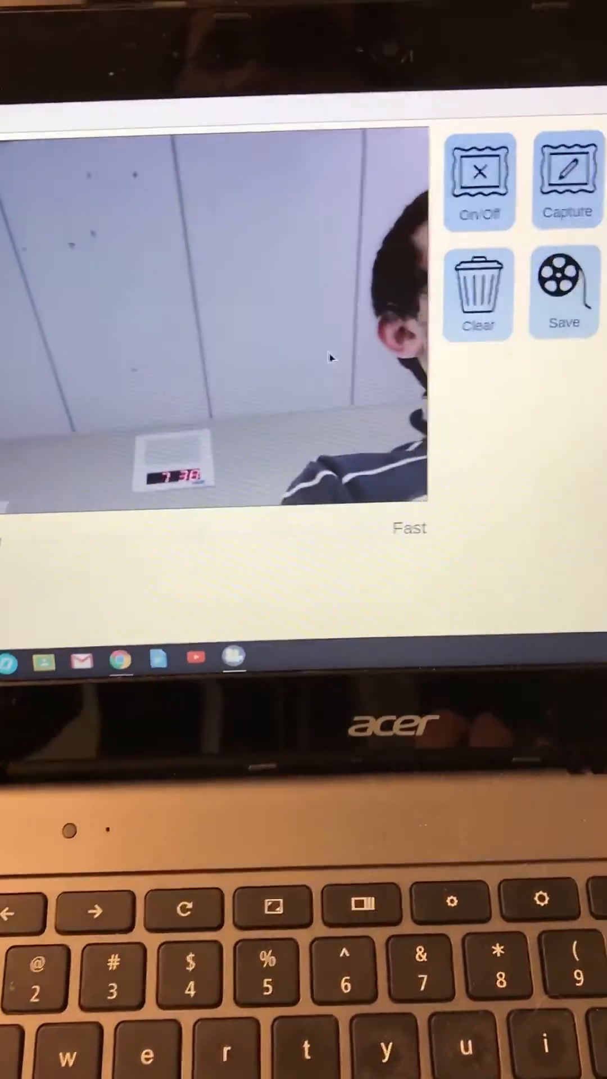